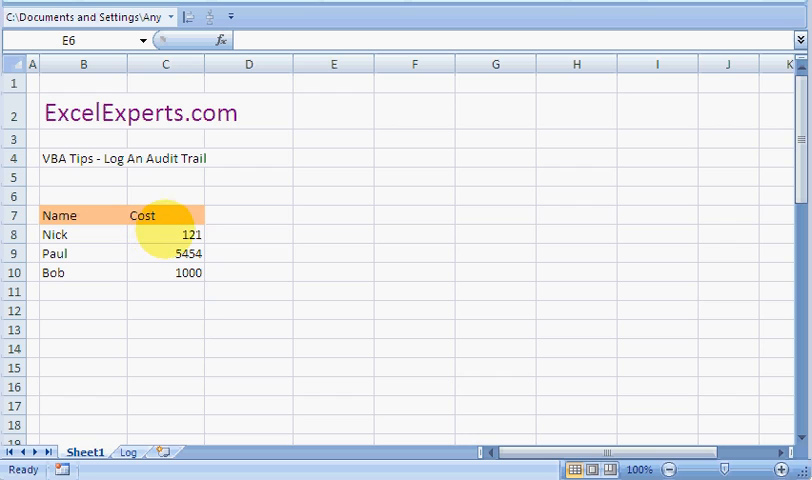
Change Bob's cost in the table from 1000 to 60.
{"action": "left_click", "coordinate": [84, 310]}
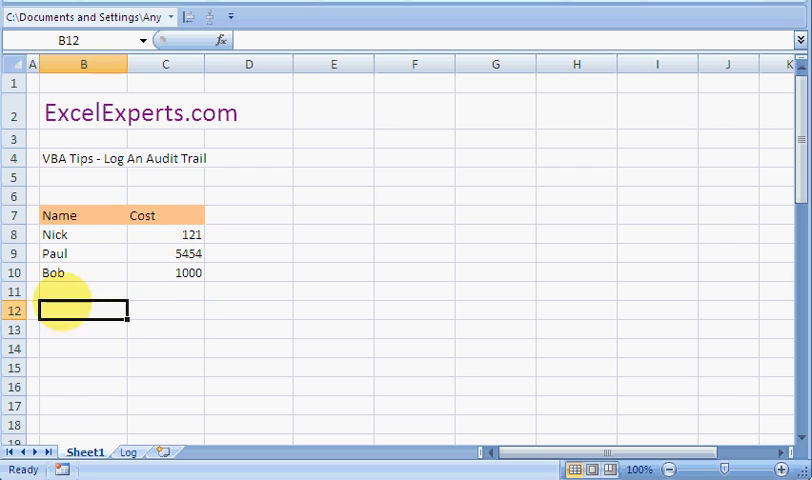
{"action": "left_click", "coordinate": [84, 234]}
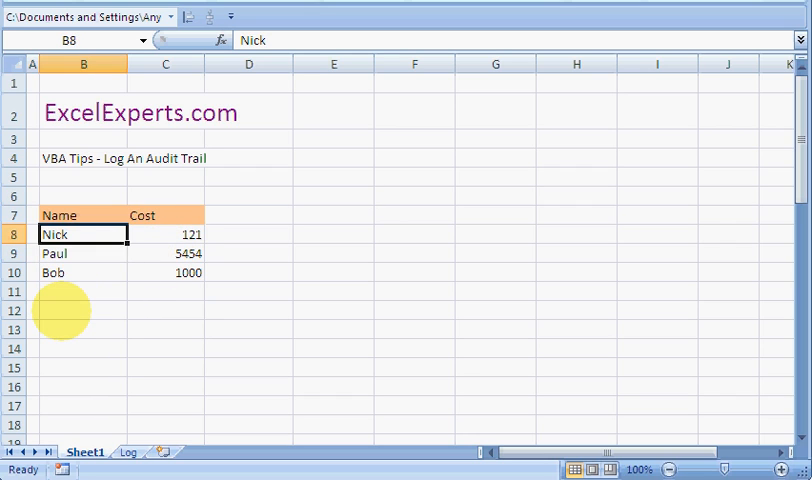
{"action": "left_click", "coordinate": [164, 272]}
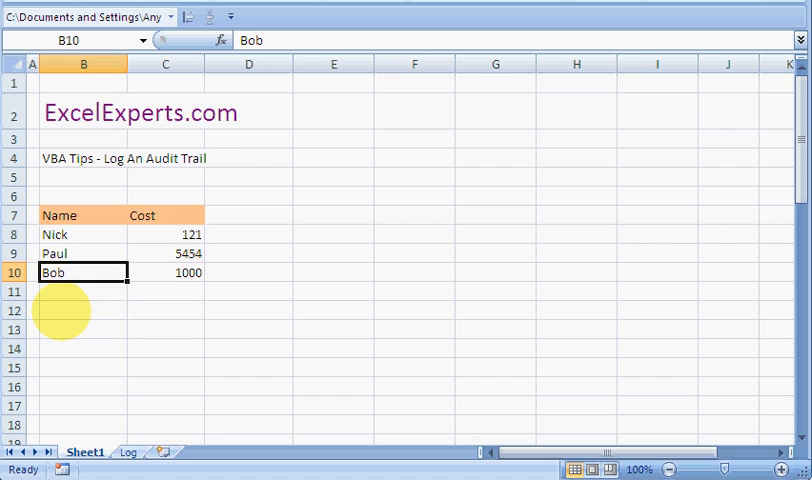
{"action": "left_click", "coordinate": [164, 272]}
{"action": "type", "text": "60"}
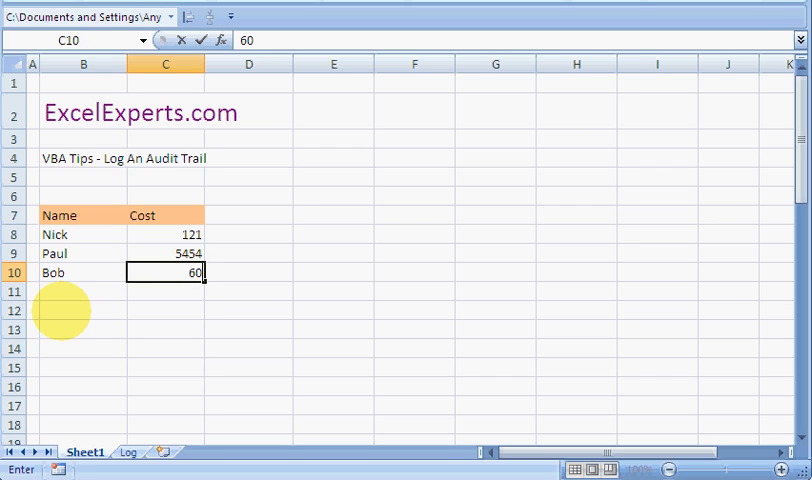
{"action": "key", "text": "Enter"}
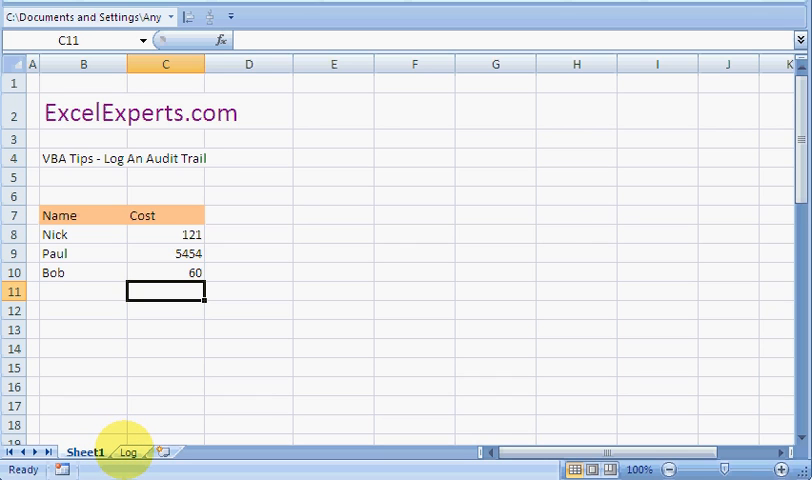
Switch to the Log sheet and inspect the recorded 1000-to-60 cost change entries.
{"action": "left_click", "coordinate": [128, 452]}
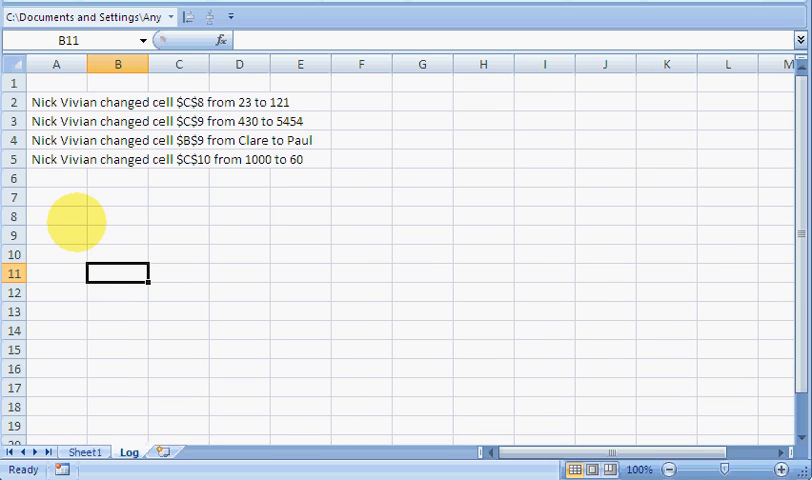
{"action": "left_click", "coordinate": [56, 102]}
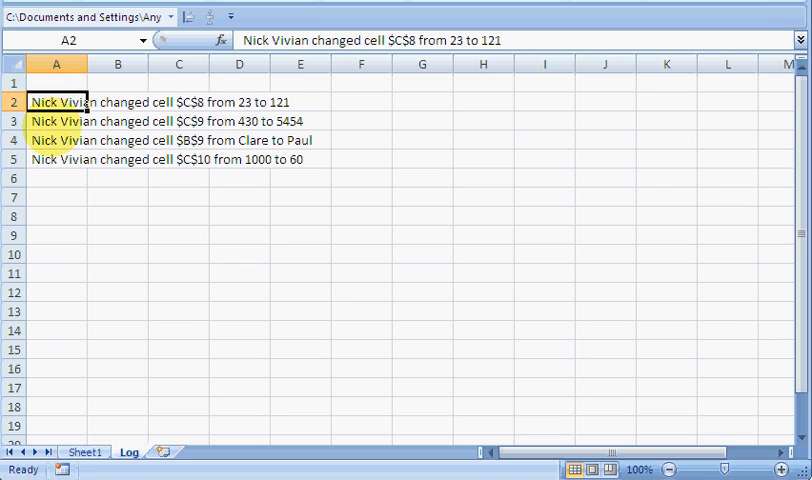
{"action": "left_click", "coordinate": [56, 160]}
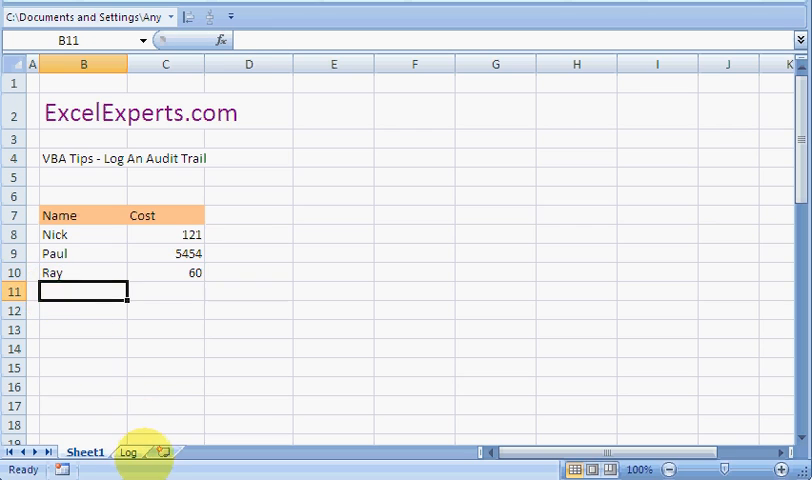
Add a Charlie row with a cost of 100 below Ray on Sheet1.
{"action": "left_click", "coordinate": [128, 452]}
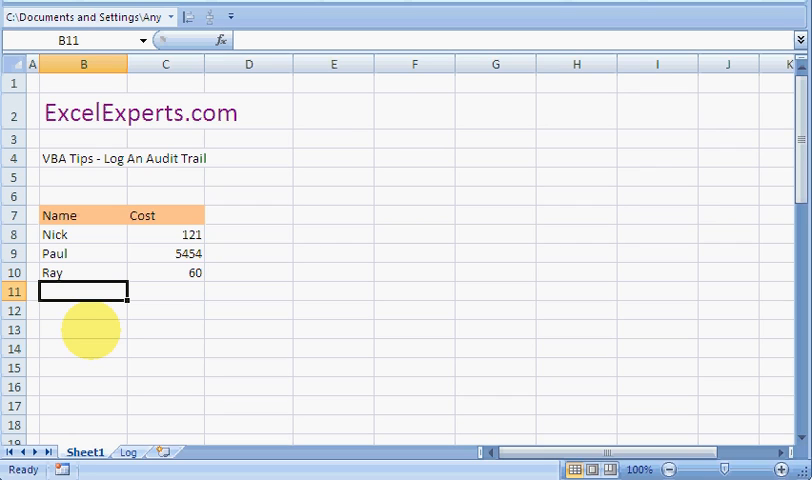
{"action": "type", "text": "Charlie"}
{"action": "left_click", "coordinate": [166, 290]}
{"action": "type", "text": "100"}
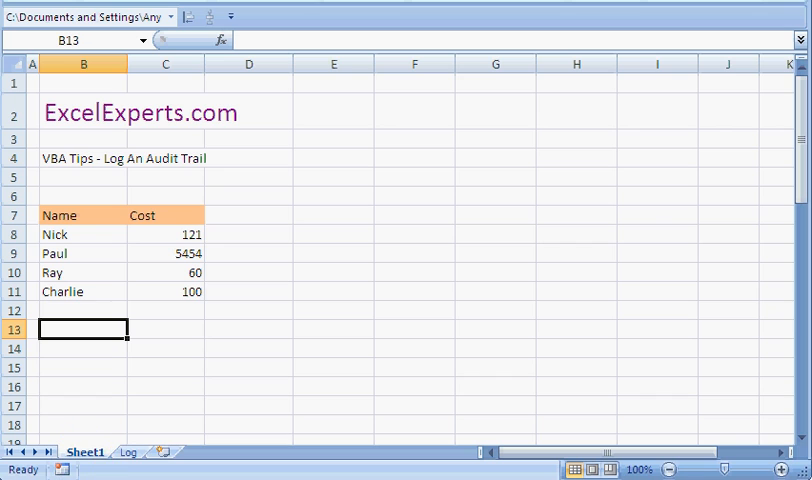
{"action": "left_click", "coordinate": [128, 452]}
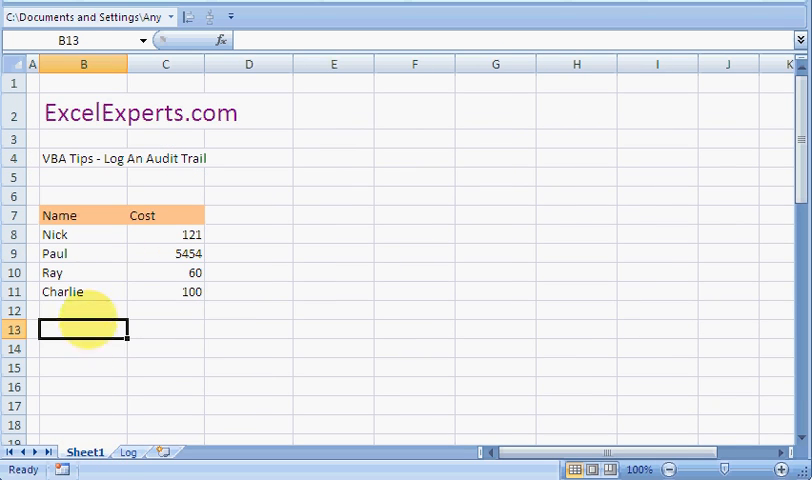
{"action": "left_click", "coordinate": [128, 452]}
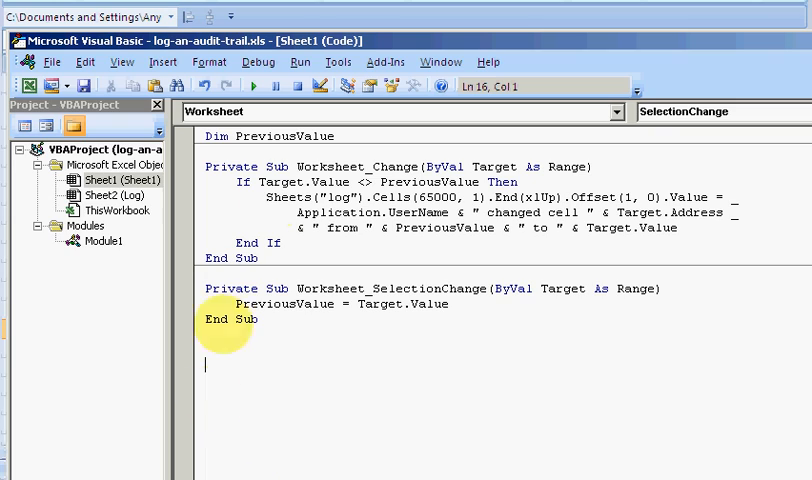
{"action": "double_click", "coordinate": [284, 136]}
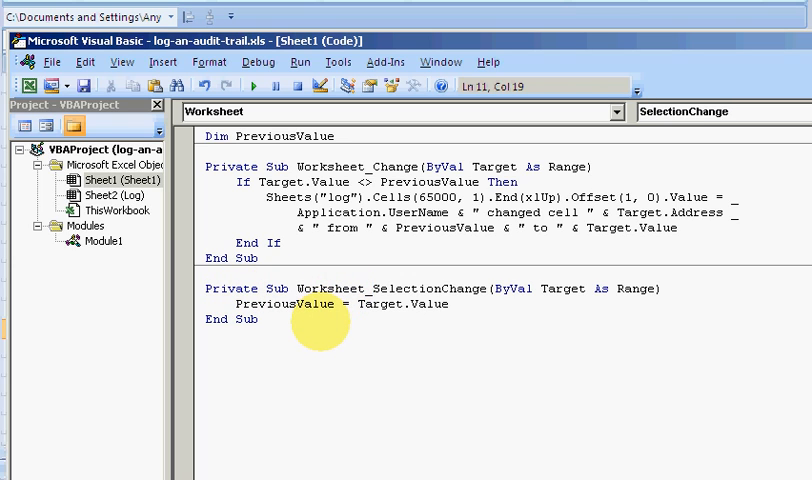
{"action": "left_click", "coordinate": [184, 288]}
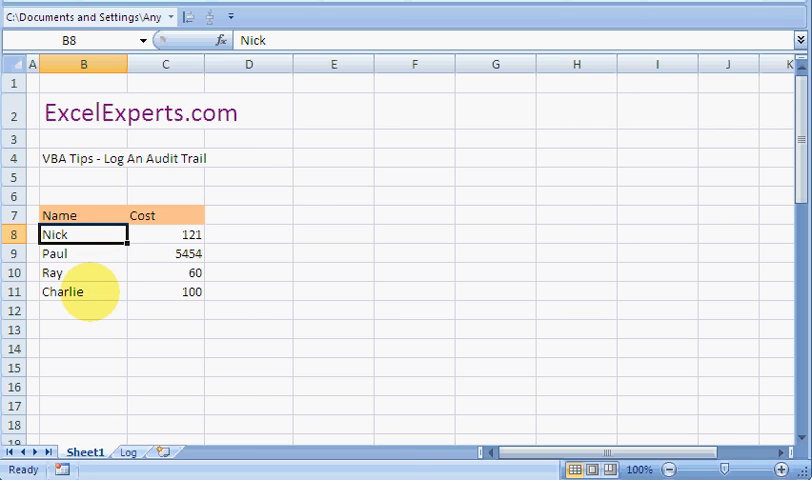
Rename Nick to Bob in B8, pausing Worksheet_Change on its log-writing line.
{"action": "type", "text": "Bob"}
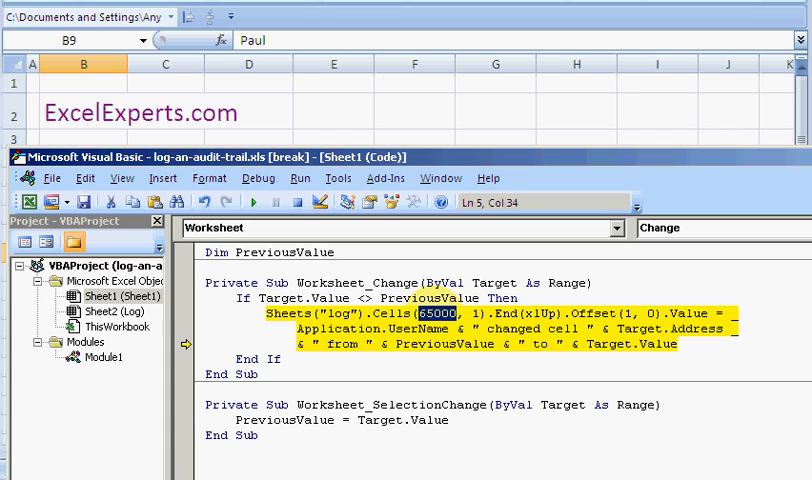
{"action": "mouse_move", "coordinate": [428, 312]}
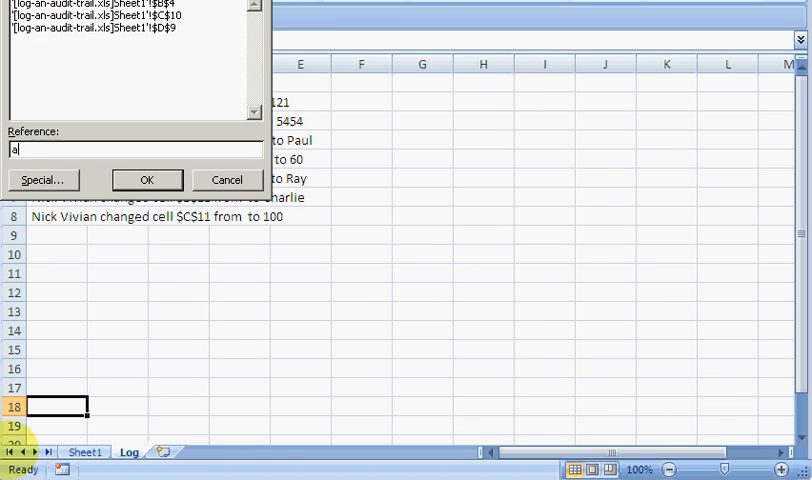
Jump to cell A650 on the Log sheet via Go To.
{"action": "type", "text": "650"}
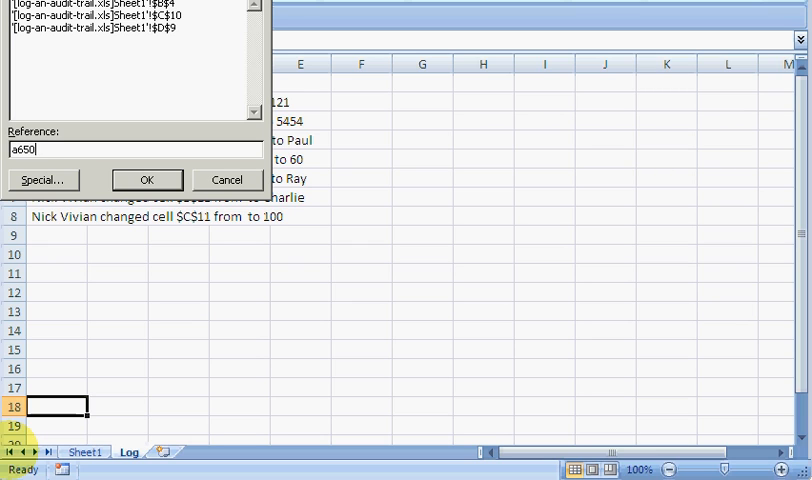
{"action": "left_click", "coordinate": [146, 180]}
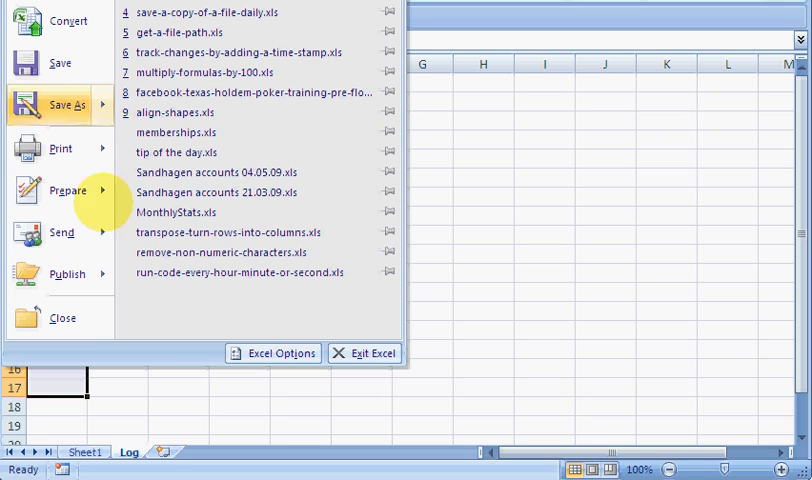
{"action": "left_click", "coordinate": [272, 352]}
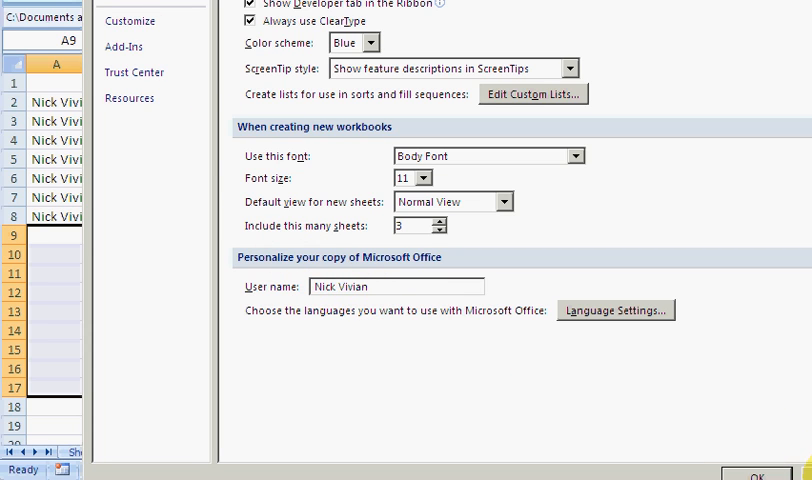
{"action": "left_click", "coordinate": [748, 474]}
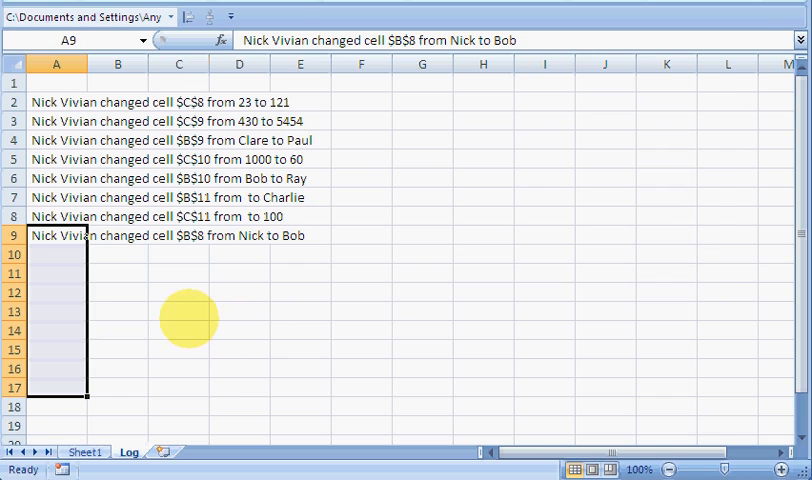
{"action": "left_click", "coordinate": [178, 312]}
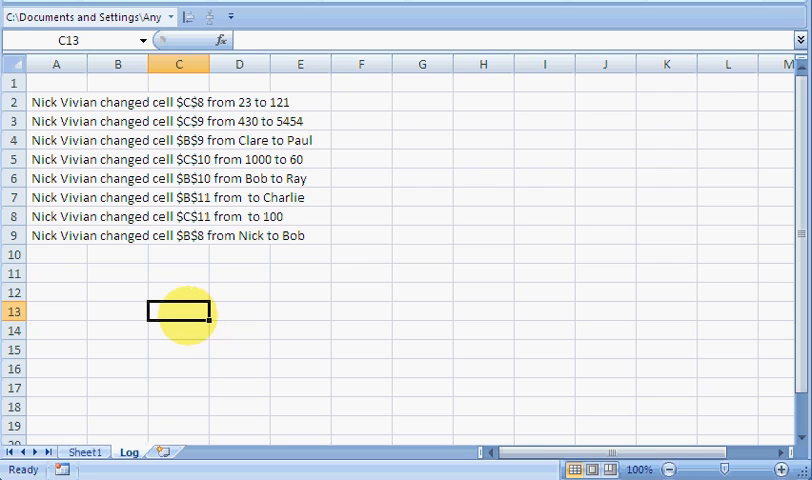
{"action": "left_click", "coordinate": [56, 312]}
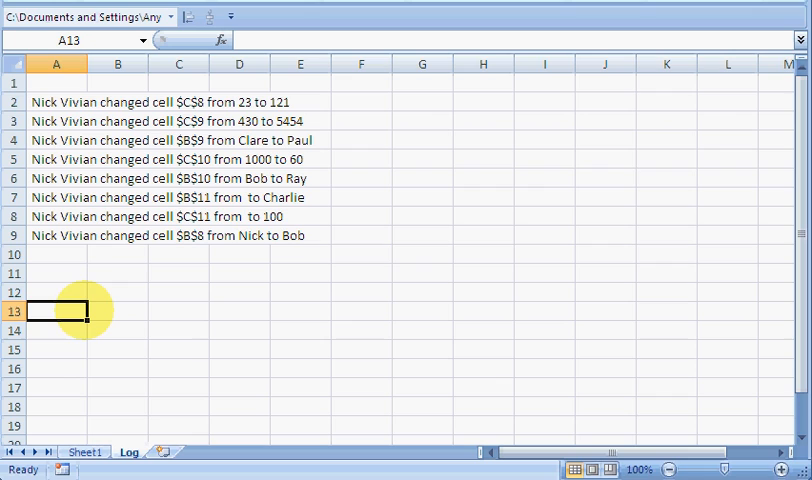